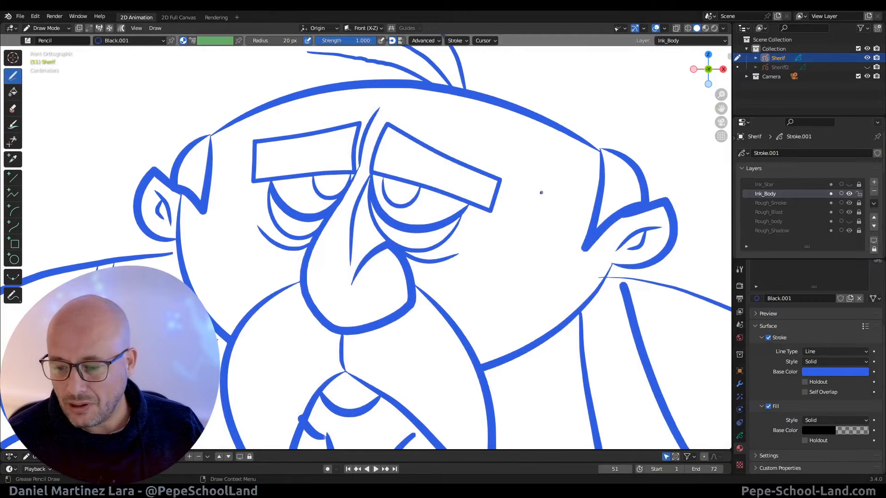
- Bring up the Ctrl+Tab mode pie menu for the sheriff sketch in Draw Mode
{"action": "left_click", "coordinate": [549, 178]}
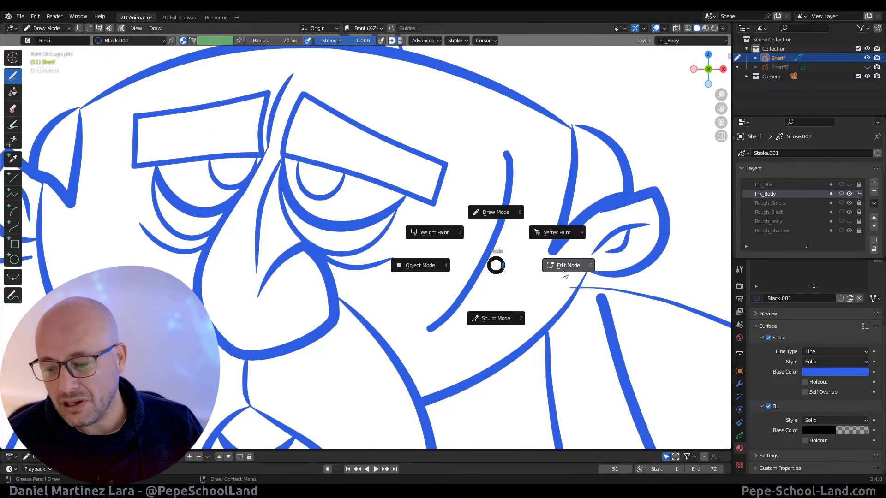
- Switch the sheriff line art into Edit Mode from the pie menu
{"action": "left_click", "coordinate": [568, 265]}
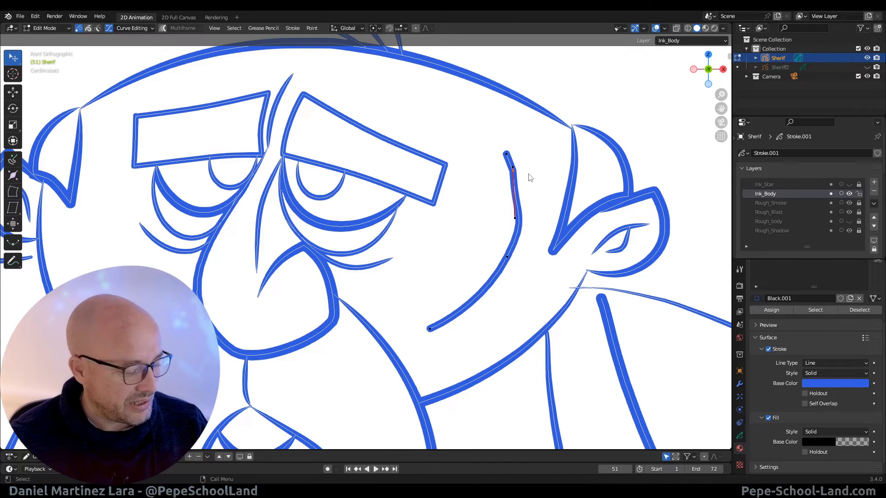
- Thicken the cheek line into a bold crescent with Alt+S, then select a brow stroke
{"action": "key", "text": "x"}
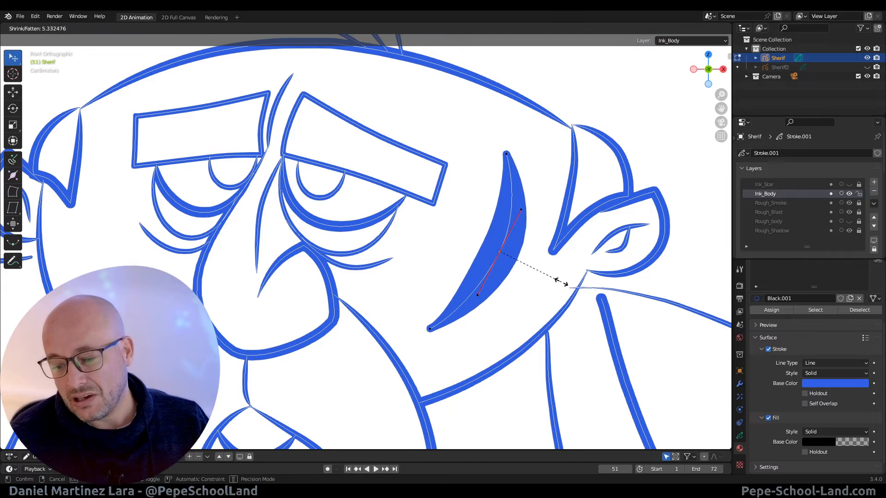
{"action": "key", "text": "alt+s"}
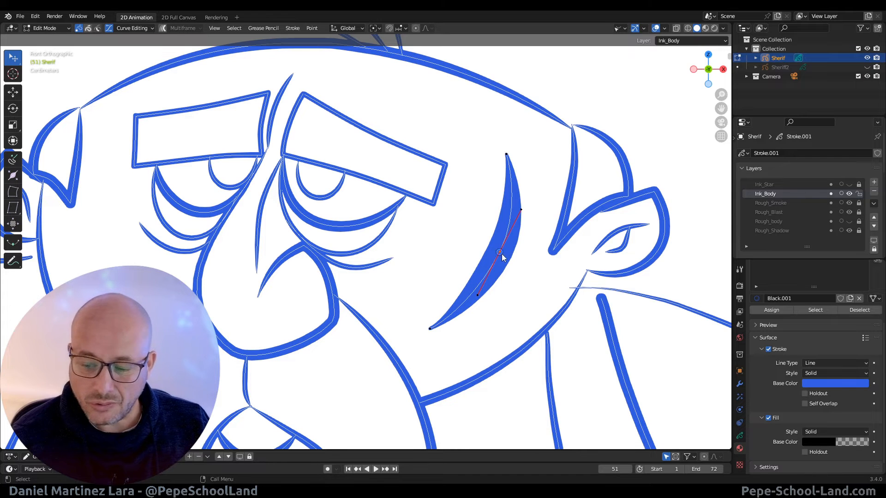
{"action": "left_click_drag", "start_coordinate": [500, 251], "coordinate": [526, 223]}
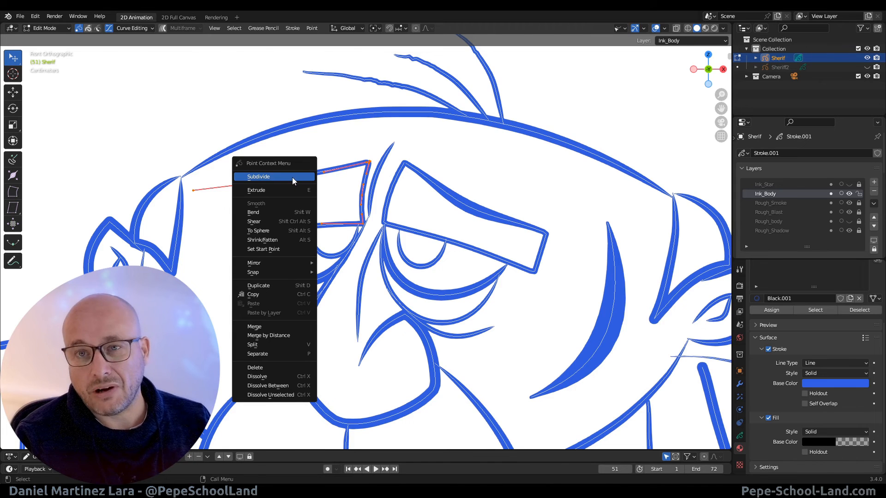
- Subdivide the left eyebrow stroke via Subdivide in the Point Context Menu
{"action": "left_click", "coordinate": [259, 177]}
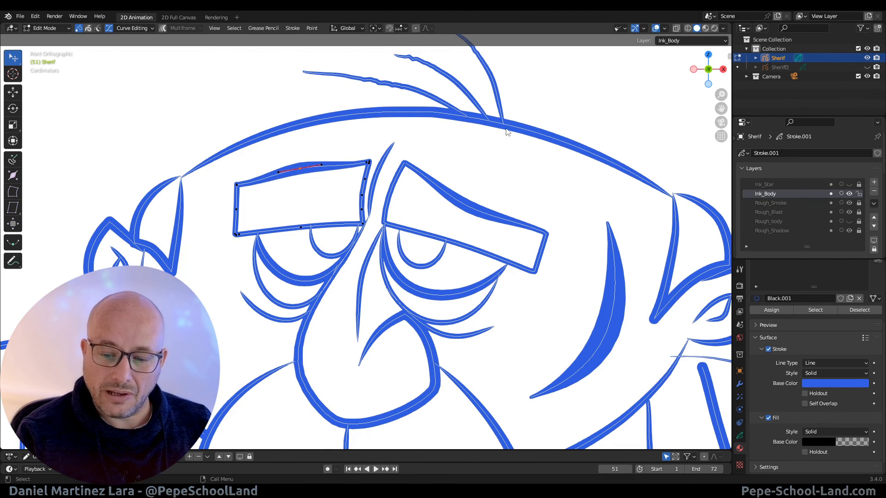
{"action": "mouse_move", "coordinate": [547, 117]}
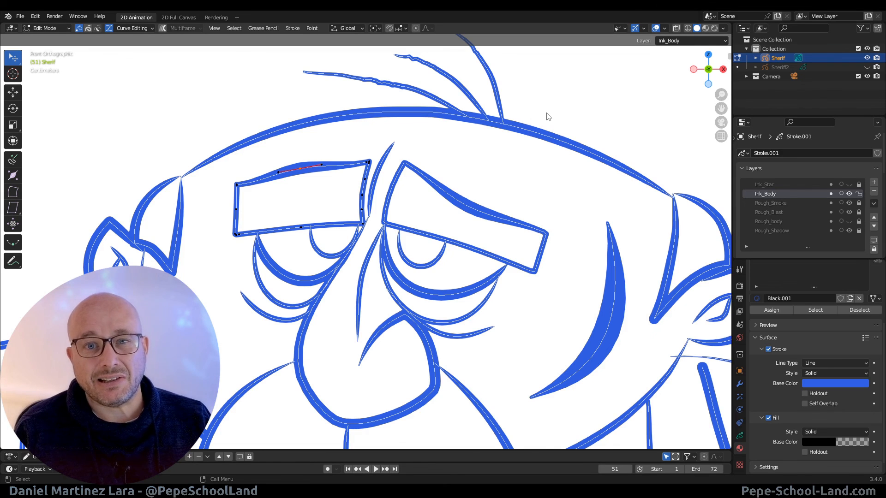